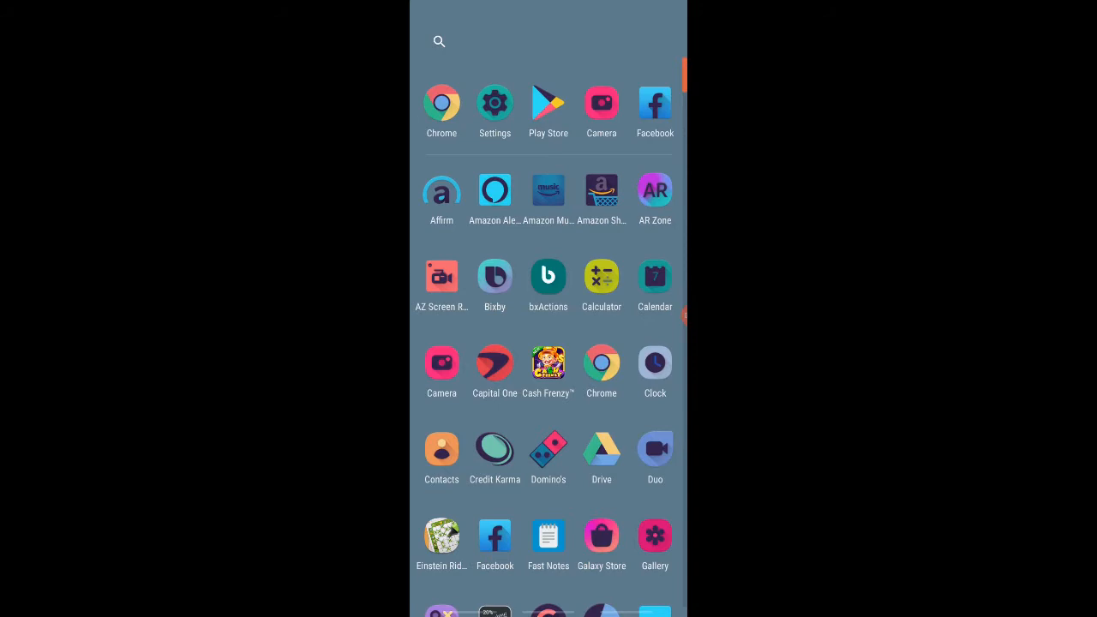
Confirm Bluetooth is on and the OBDLink MX adapter shows under available devices
{"action": "left_click", "coordinate": [494, 103]}
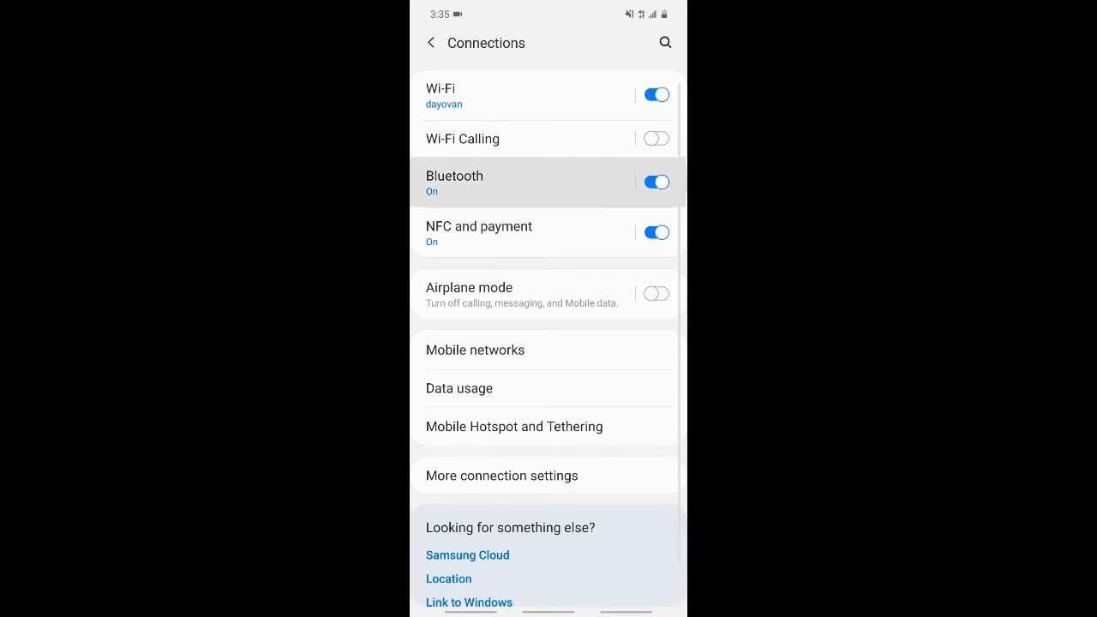
{"action": "left_click", "coordinate": [454, 182]}
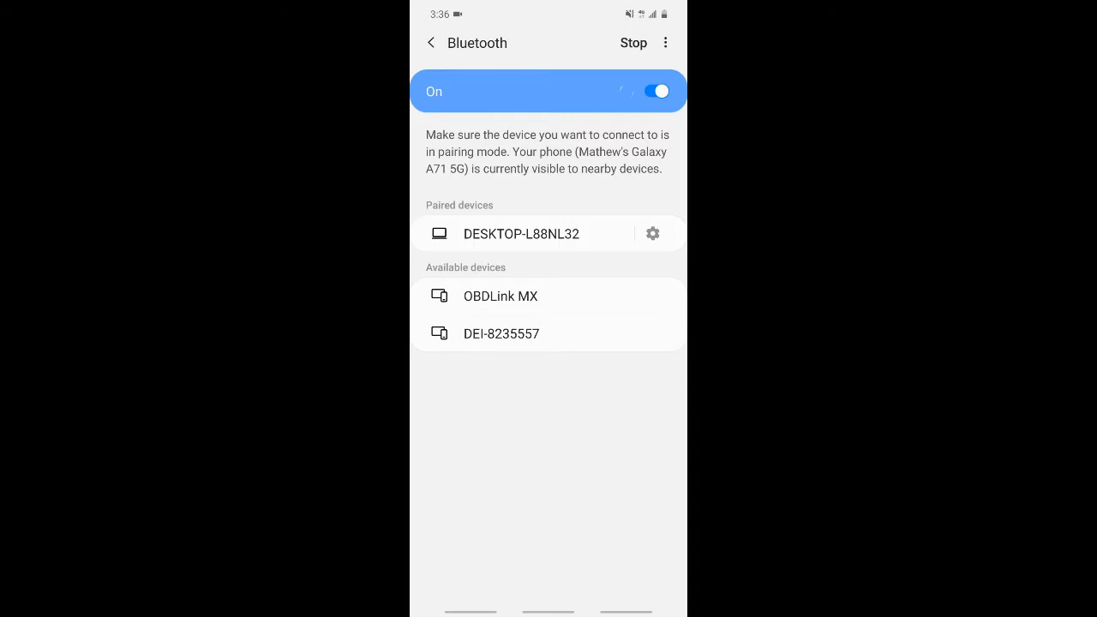
{"action": "left_click", "coordinate": [501, 333]}
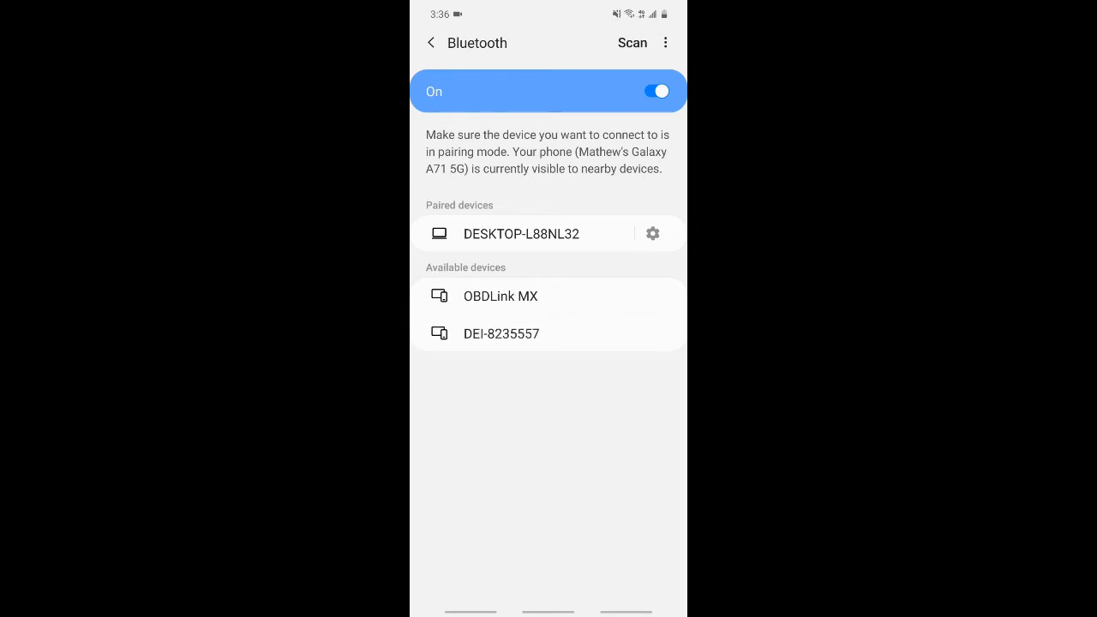
{"action": "left_click", "coordinate": [501, 295]}
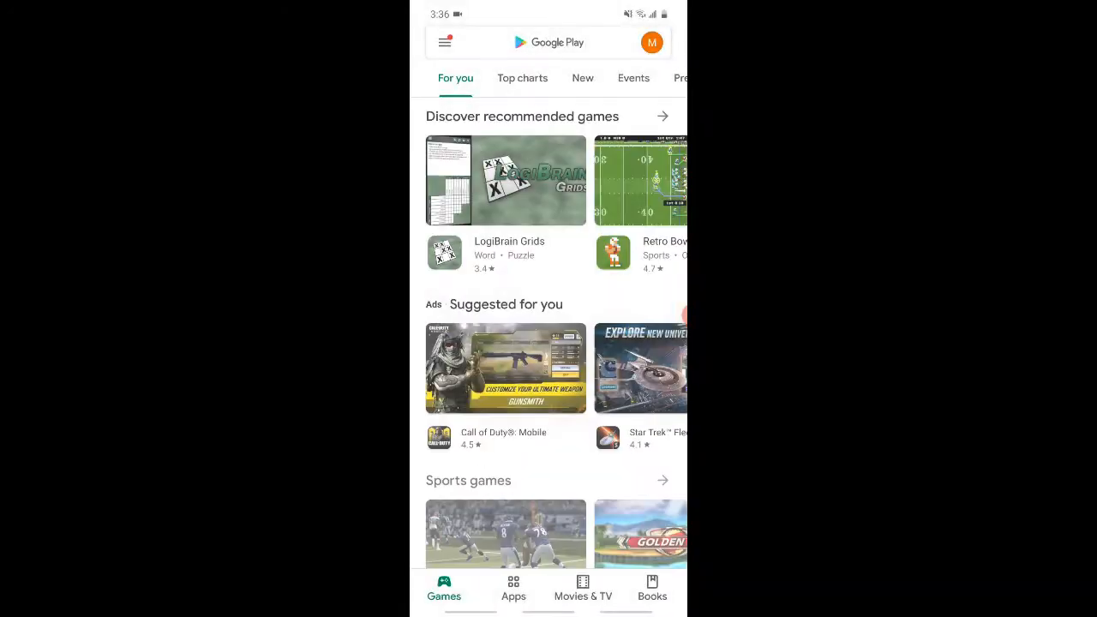
Search Google Play for 'jscan' and launch the installed OBD JScan app
{"action": "left_click", "coordinate": [549, 41]}
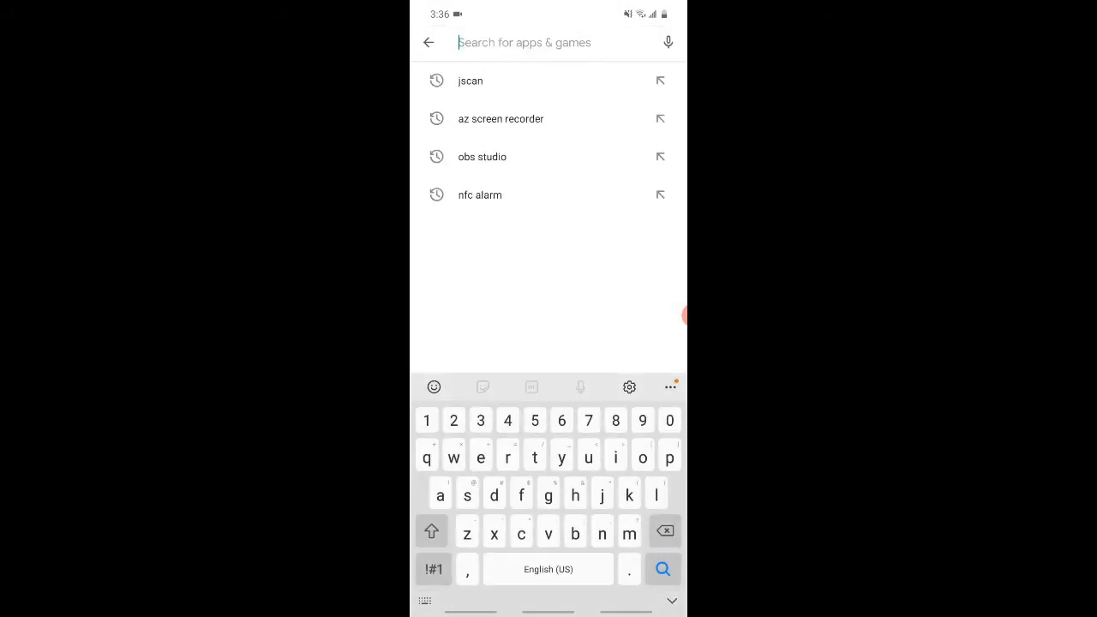
{"action": "type", "text": "jsca"}
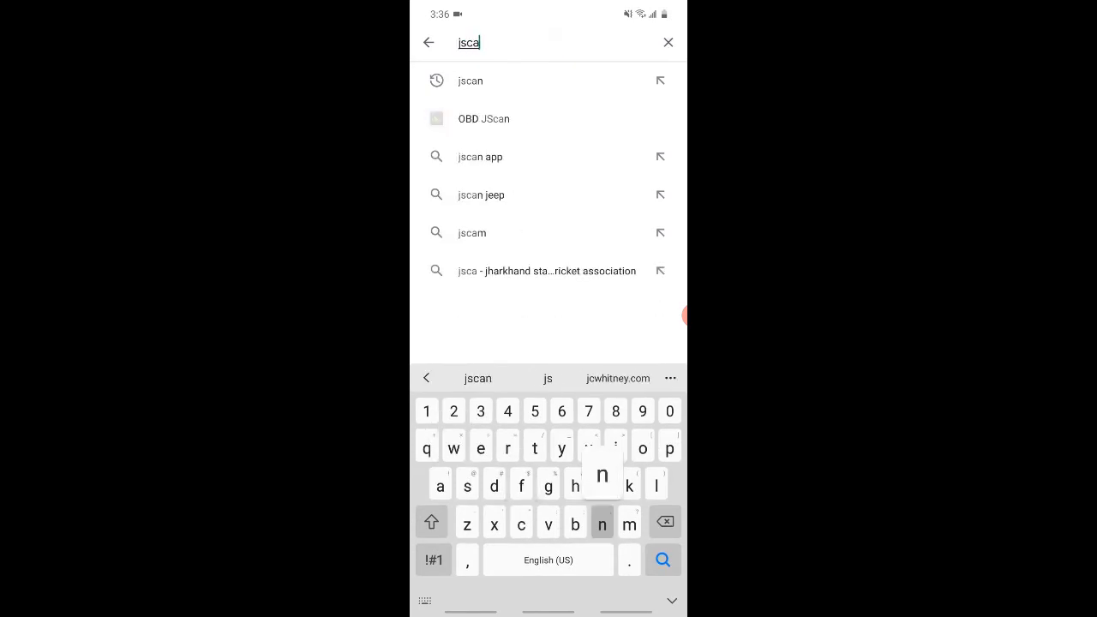
{"action": "left_click", "coordinate": [484, 119]}
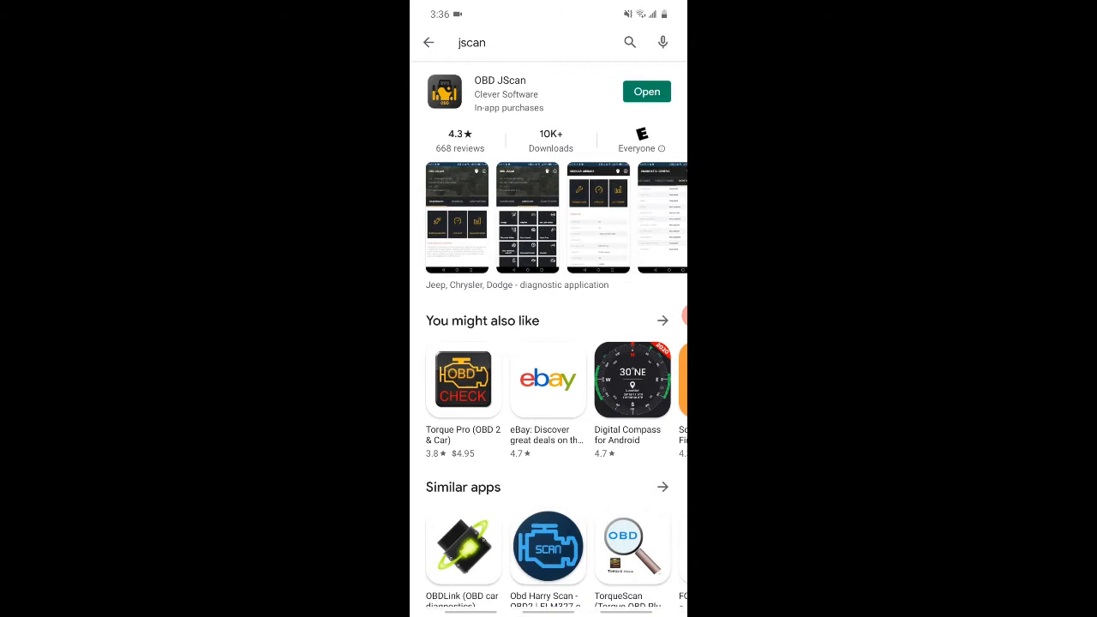
{"action": "left_click", "coordinate": [646, 91]}
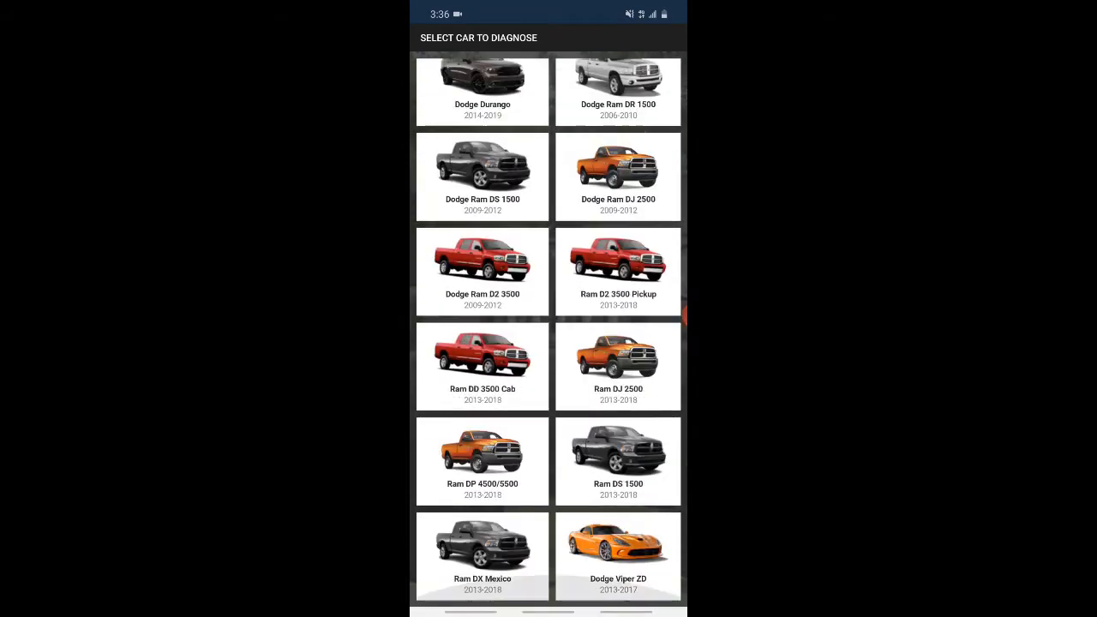
Select the truck from the vehicle list and reach its connected dashboard with the VIN
{"action": "scroll", "scroll_direction": "down", "scroll_amount": 3}
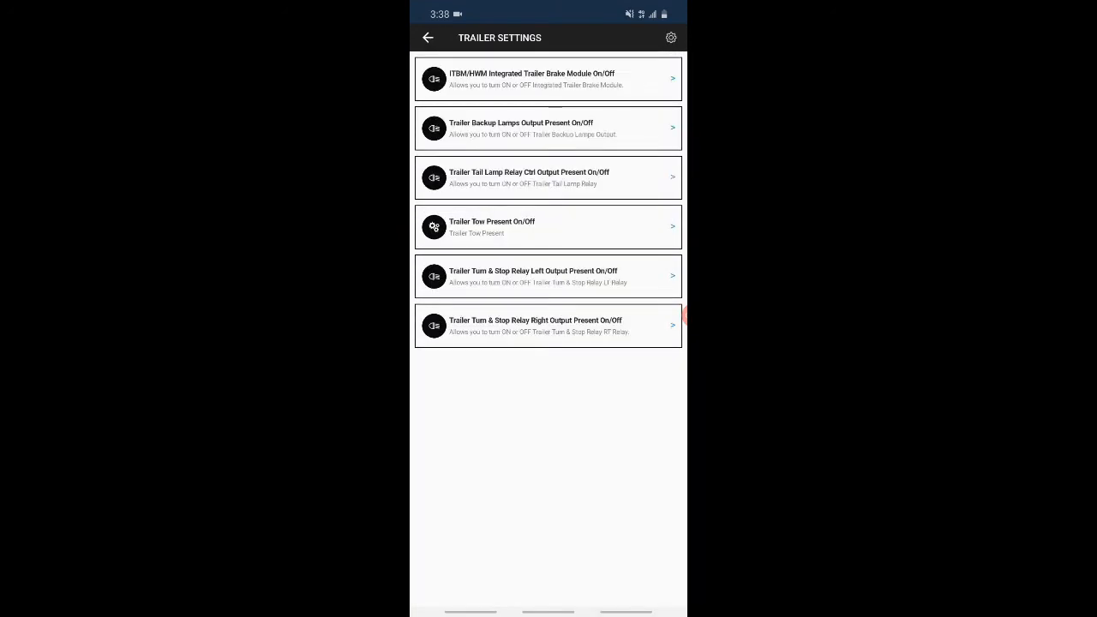
{"action": "left_click", "coordinate": [429, 38]}
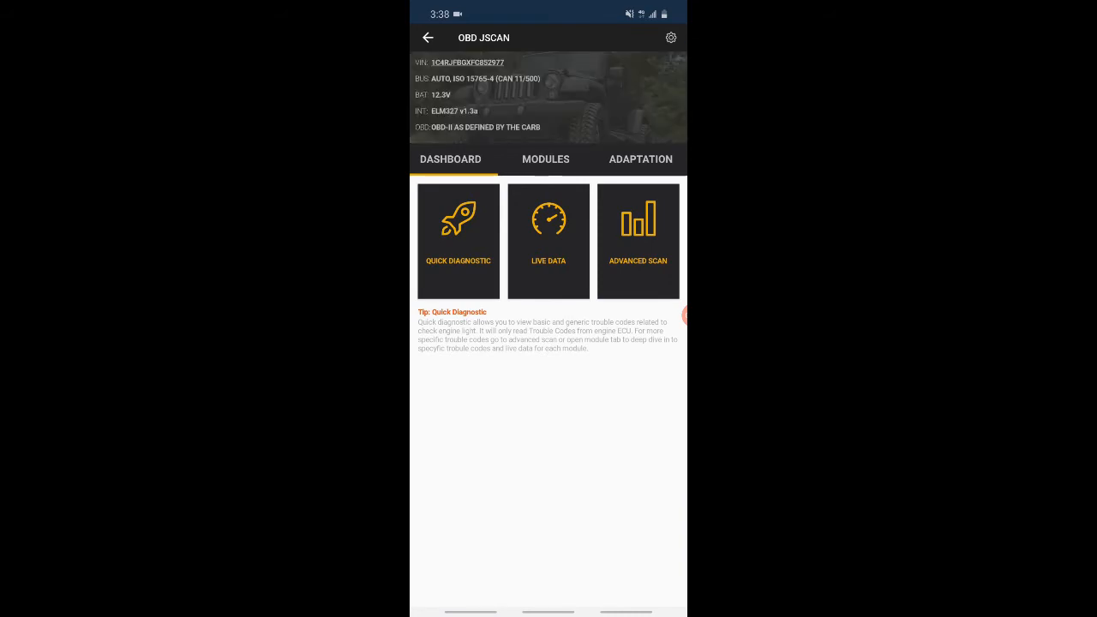
{"action": "left_click", "coordinate": [671, 37]}
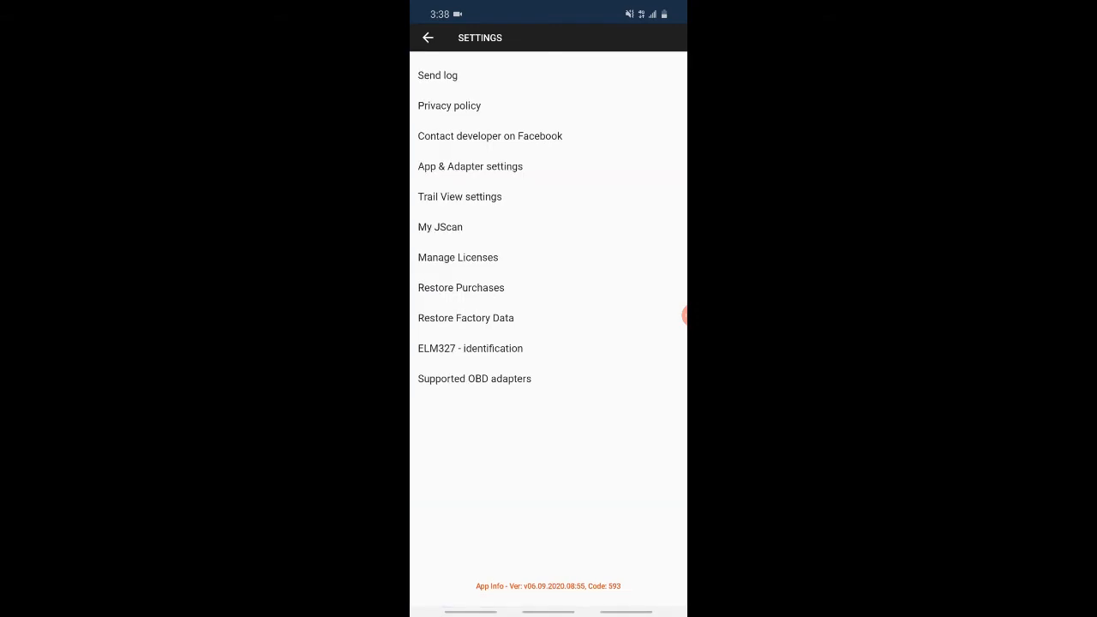
{"action": "left_click", "coordinate": [458, 257]}
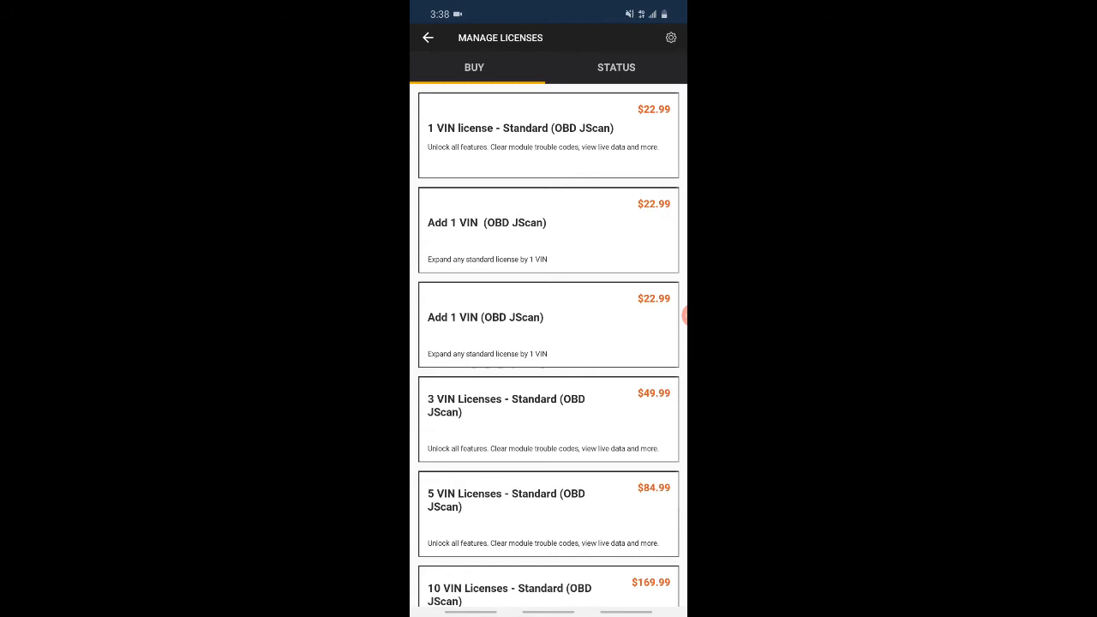
{"action": "left_click", "coordinate": [673, 38]}
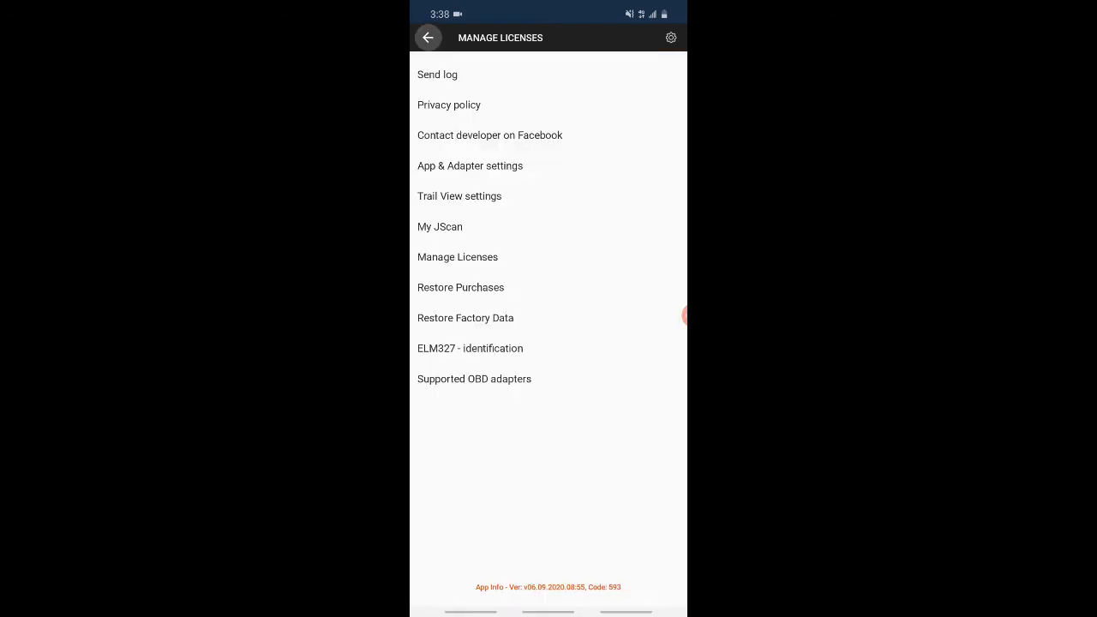
{"action": "left_click", "coordinate": [429, 38]}
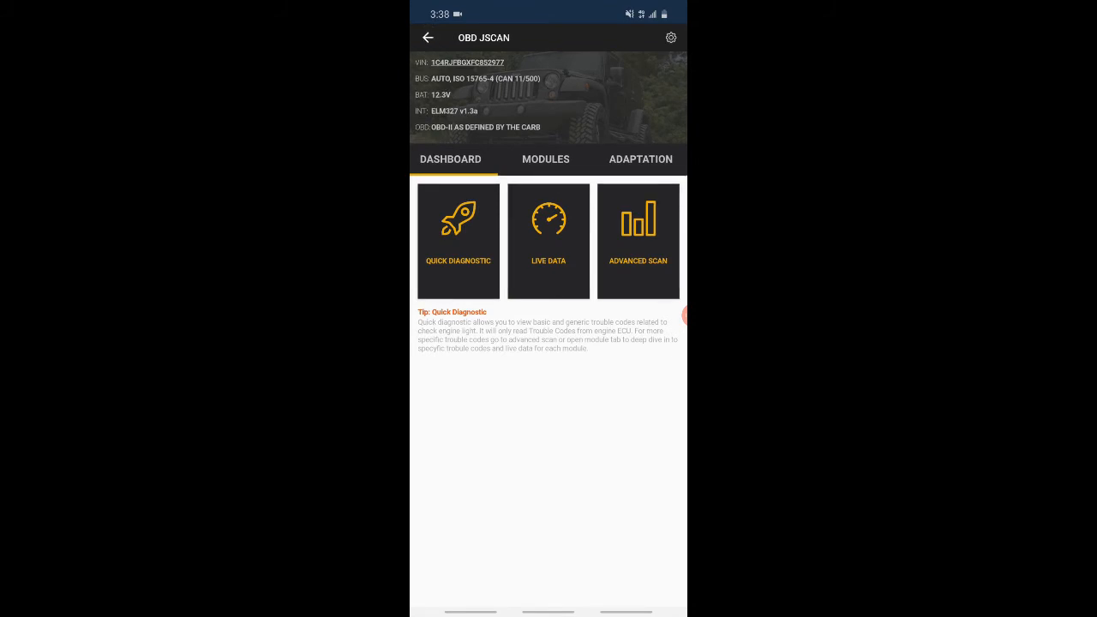
Reach the Trailer settings group from the Adaptation options
{"action": "left_click", "coordinate": [642, 160]}
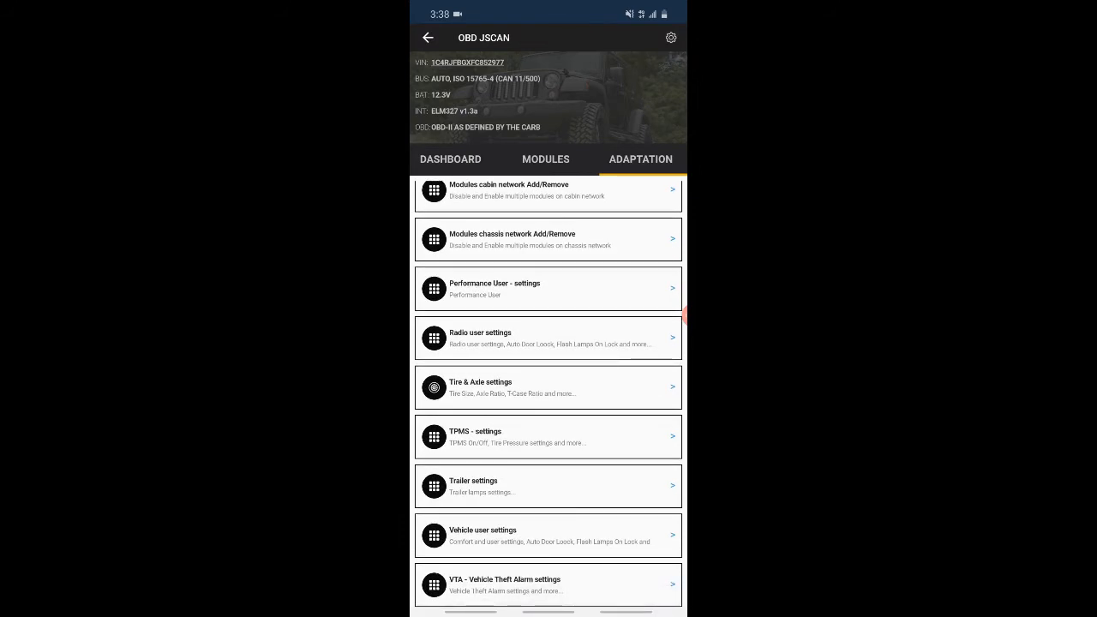
{"action": "left_click", "coordinate": [548, 487]}
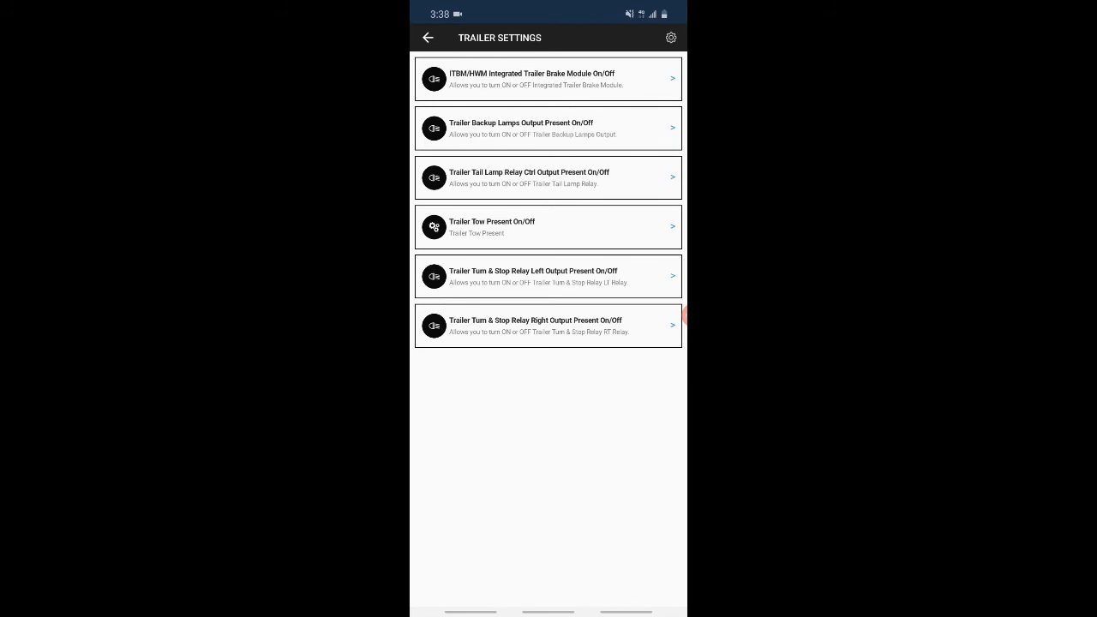
Set trailer backup lamps and tail lamp relay to Active with success confirmations
{"action": "left_click", "coordinate": [549, 127]}
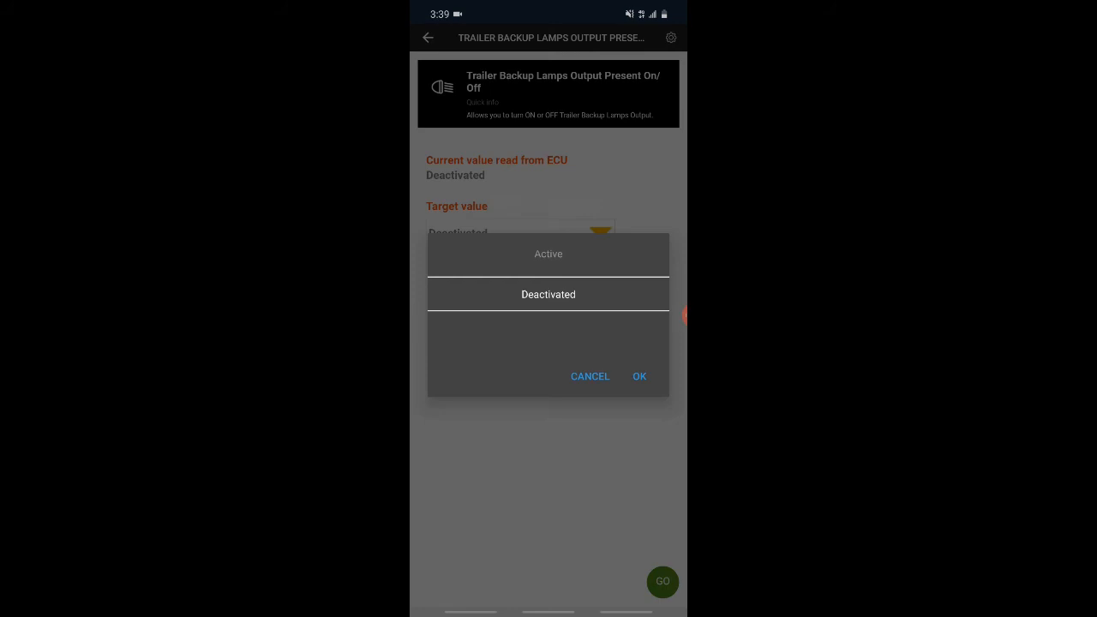
{"action": "left_click", "coordinate": [549, 254]}
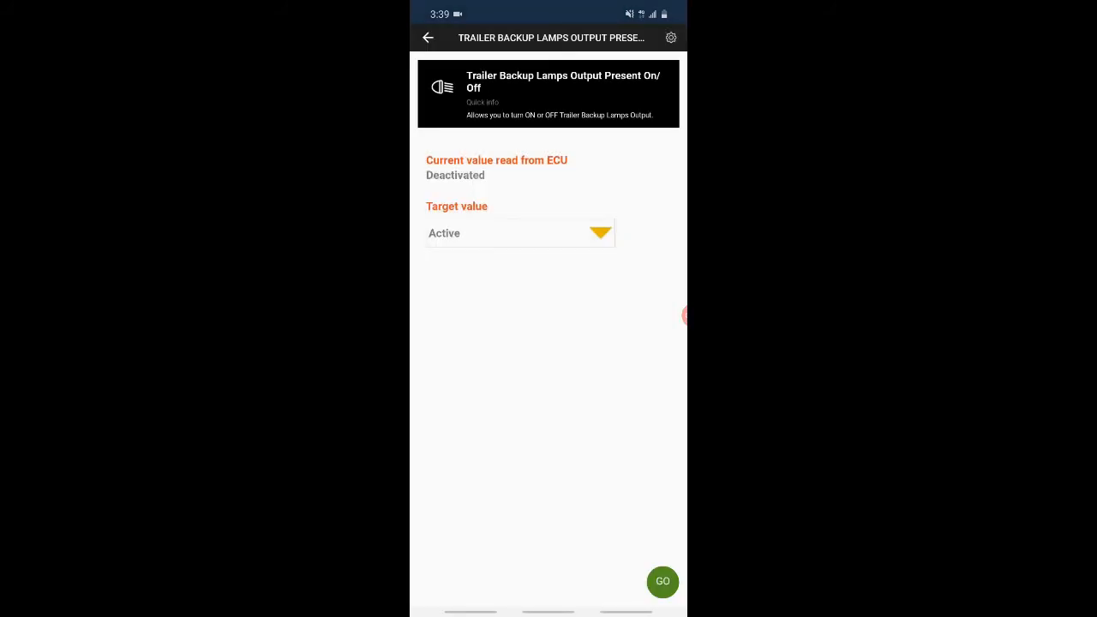
{"action": "left_click", "coordinate": [662, 583]}
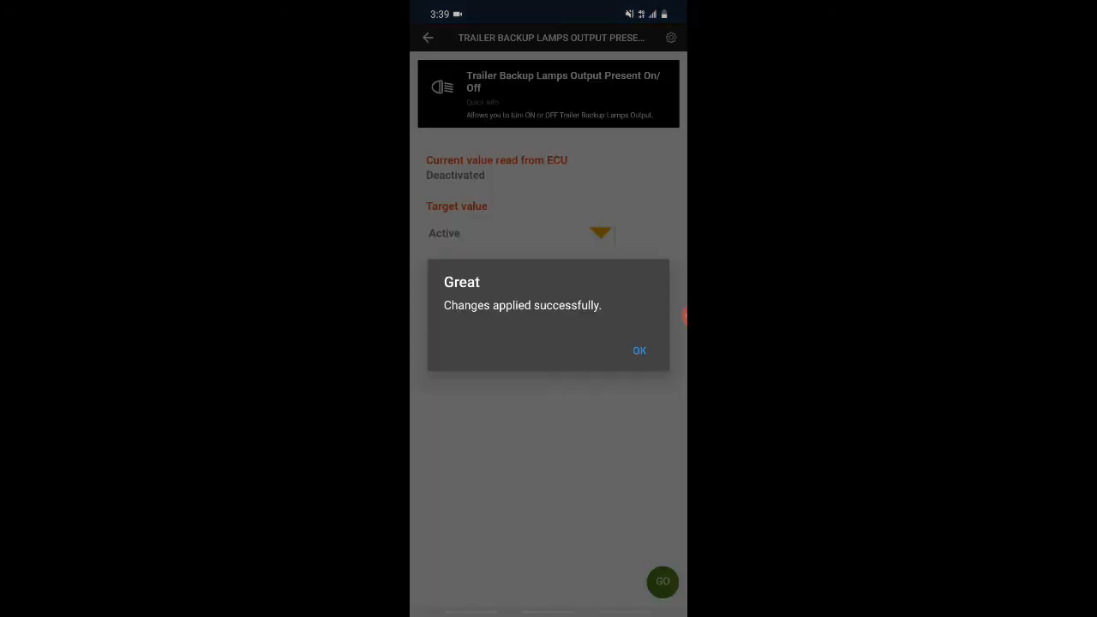
{"action": "left_click", "coordinate": [638, 350]}
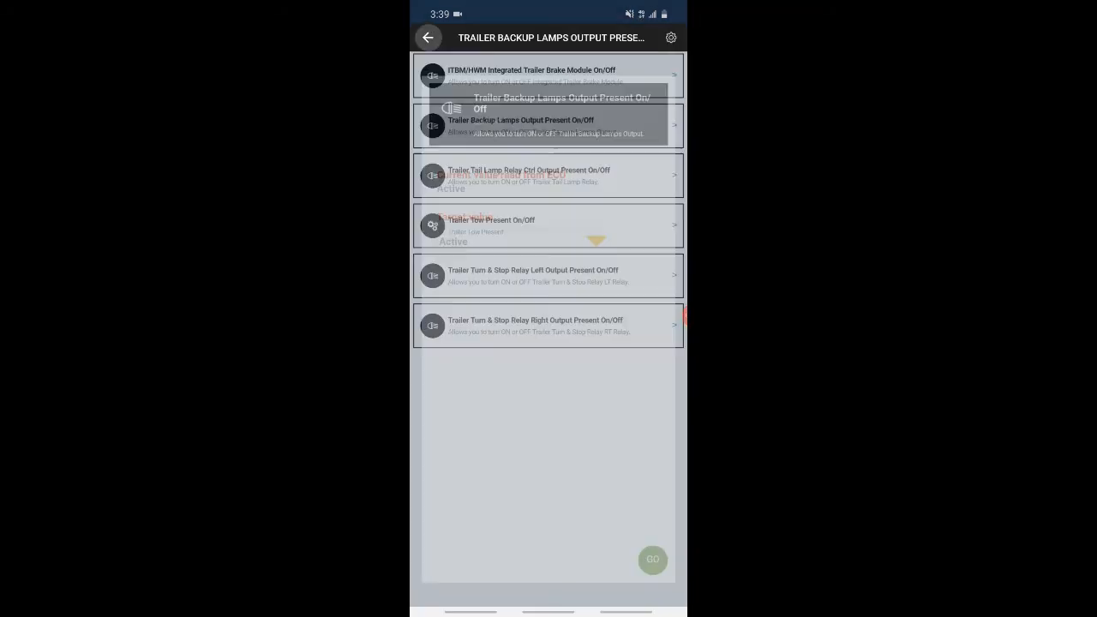
{"action": "left_click", "coordinate": [549, 175]}
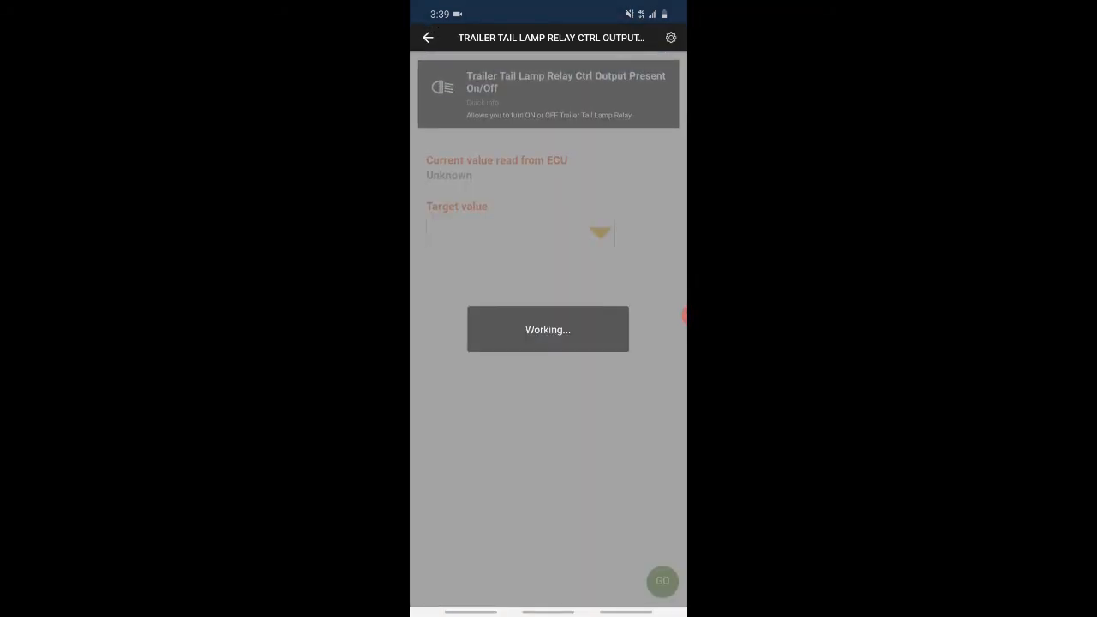
{"action": "left_click", "coordinate": [600, 233]}
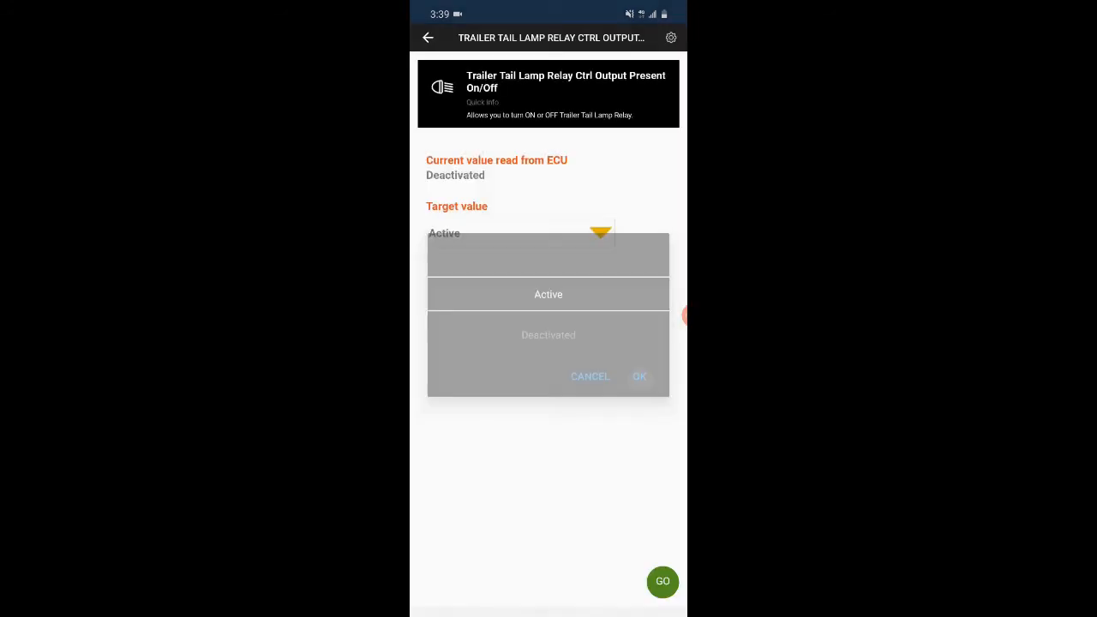
{"action": "left_click", "coordinate": [638, 377]}
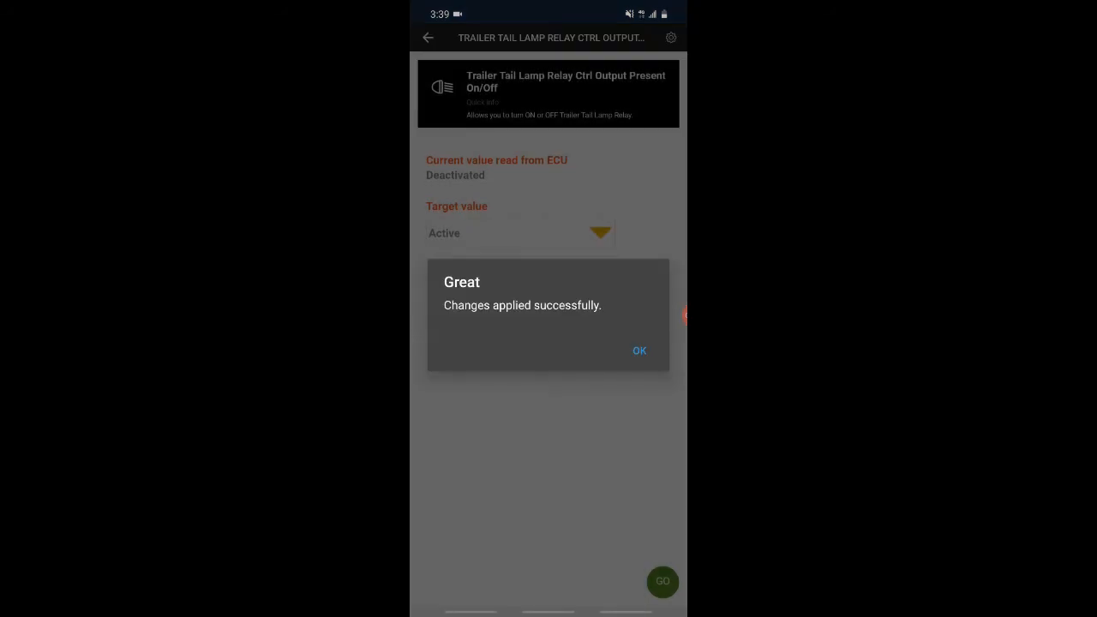
{"action": "left_click", "coordinate": [640, 350]}
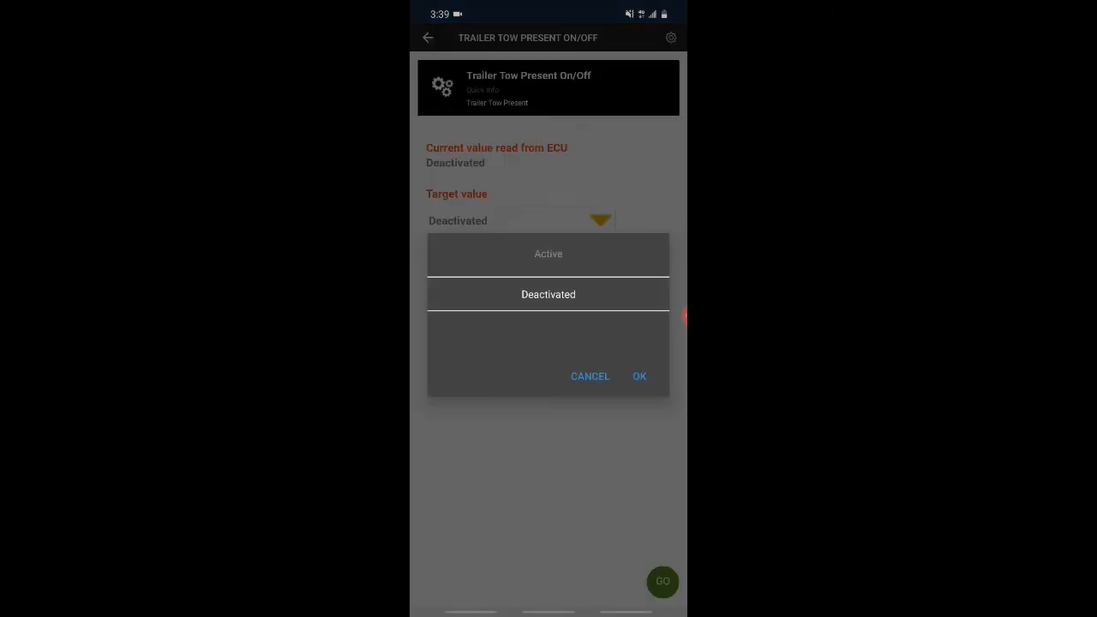
Set trailer tow and turn & stop relay right to Active, then return to the adaptation list
{"action": "left_click", "coordinate": [640, 377]}
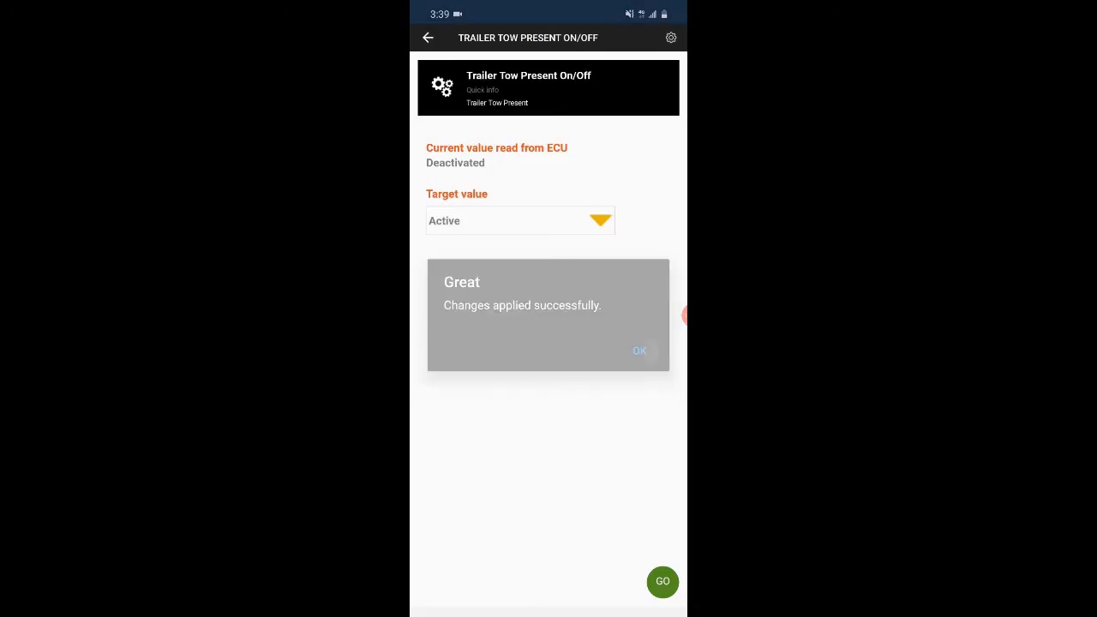
{"action": "left_click", "coordinate": [638, 350]}
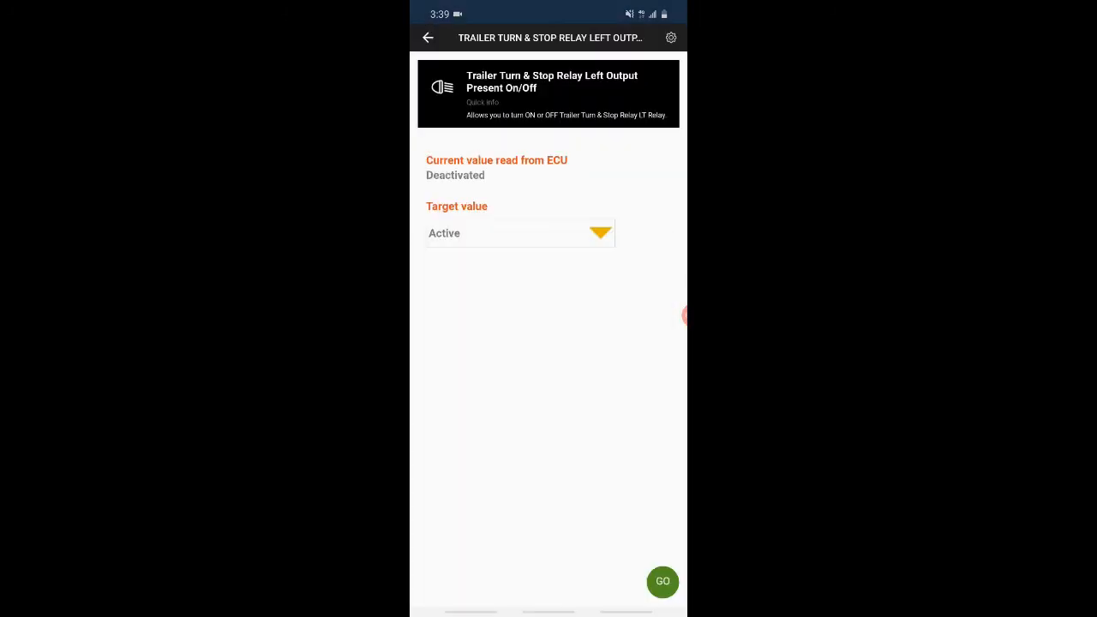
{"action": "left_click", "coordinate": [662, 583]}
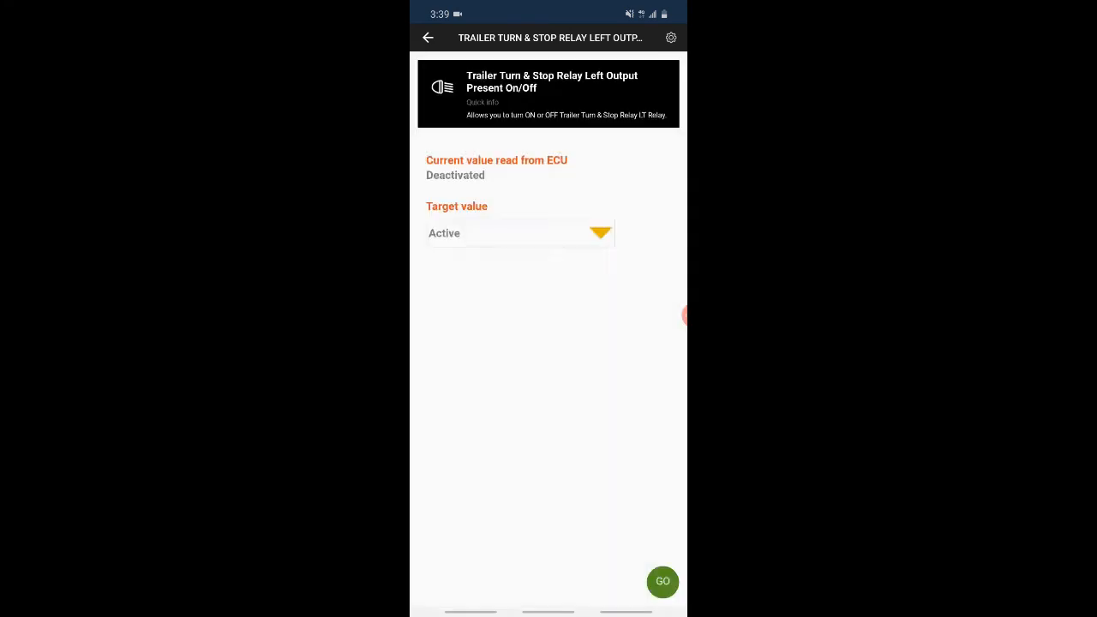
{"action": "left_click", "coordinate": [429, 37]}
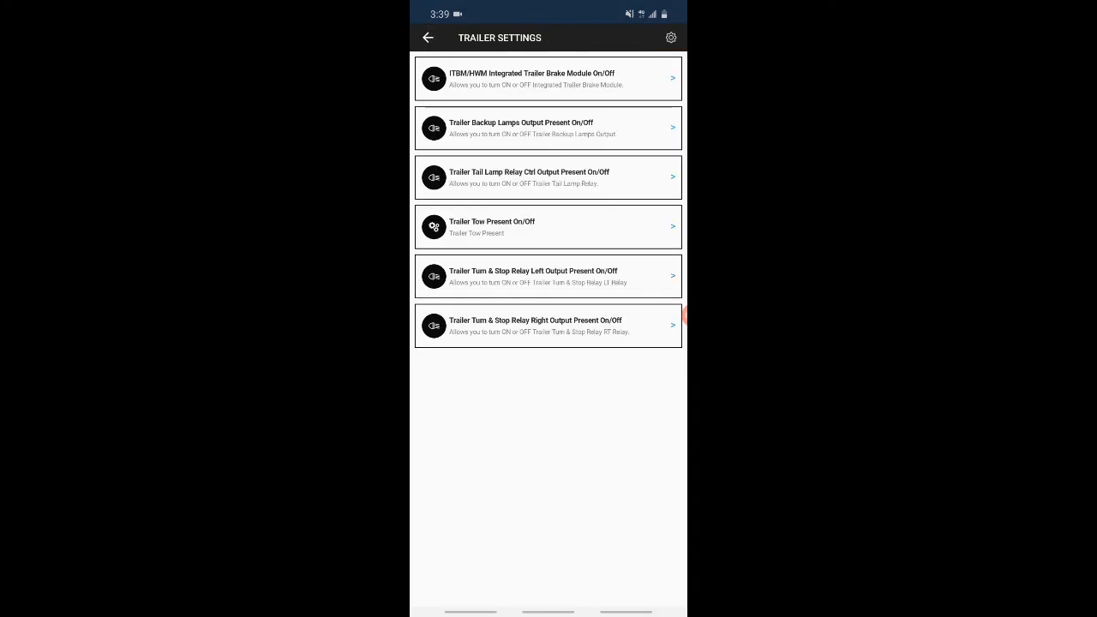
{"action": "left_click", "coordinate": [548, 326]}
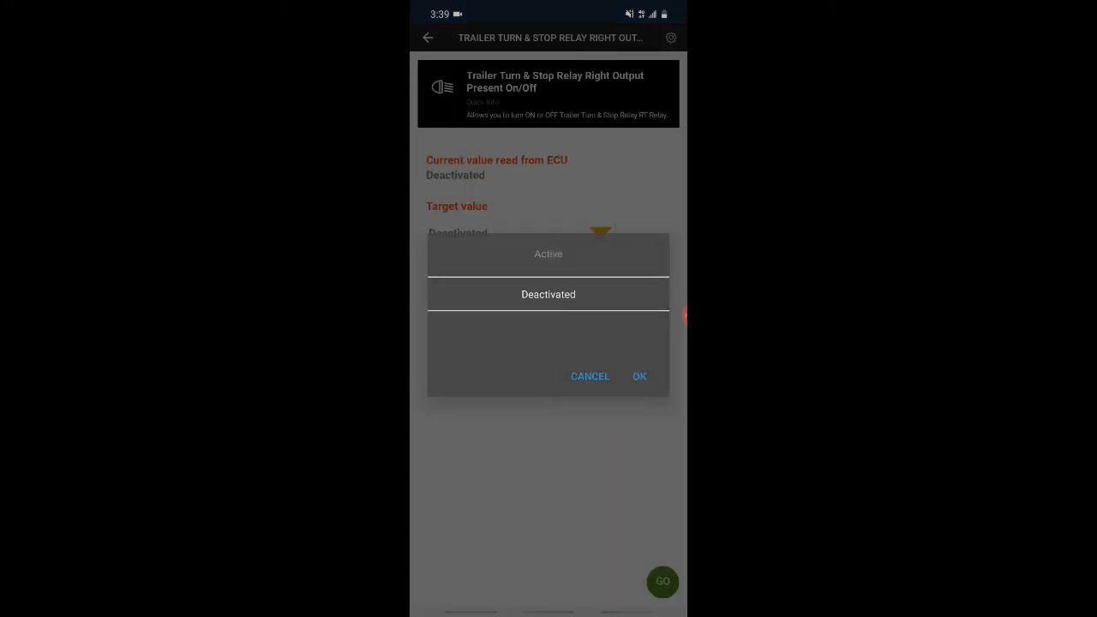
{"action": "left_click", "coordinate": [640, 377]}
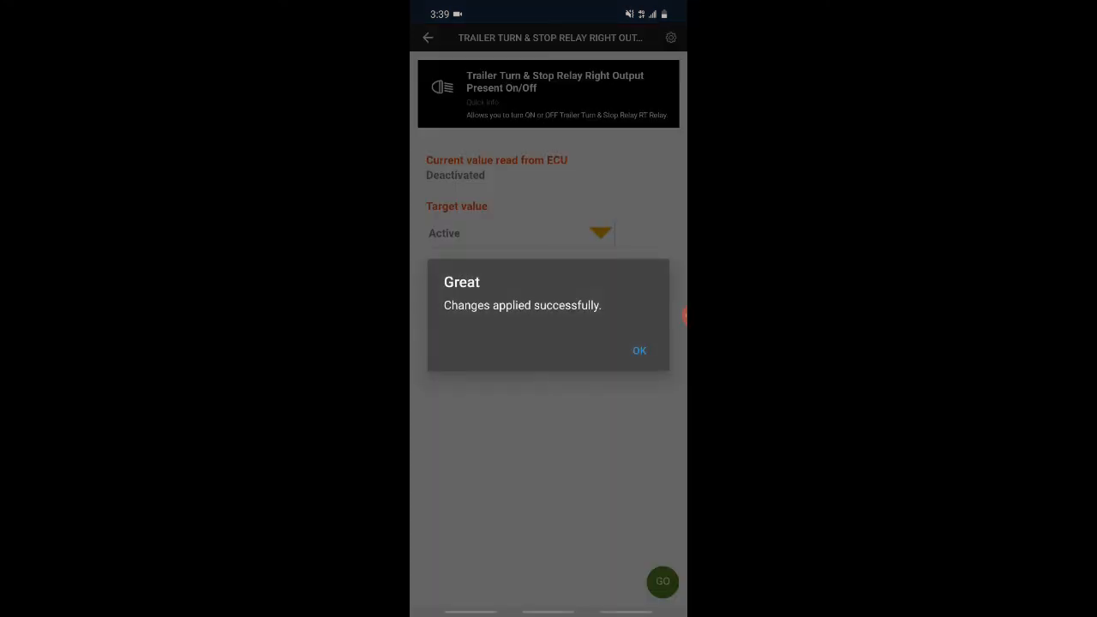
{"action": "left_click", "coordinate": [639, 349]}
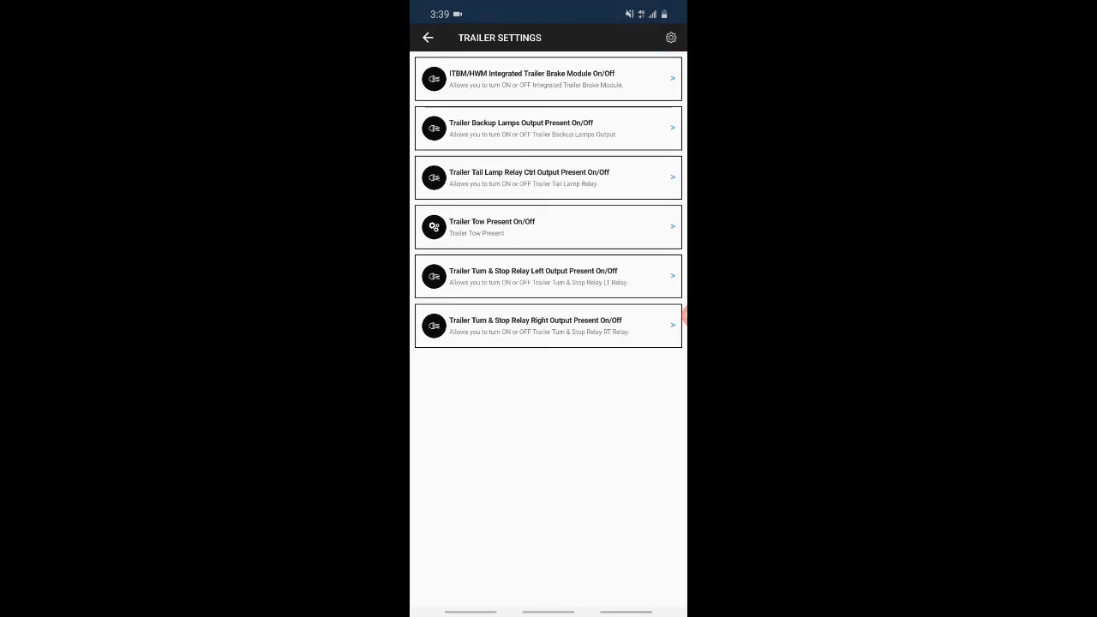
{"action": "left_click", "coordinate": [429, 38]}
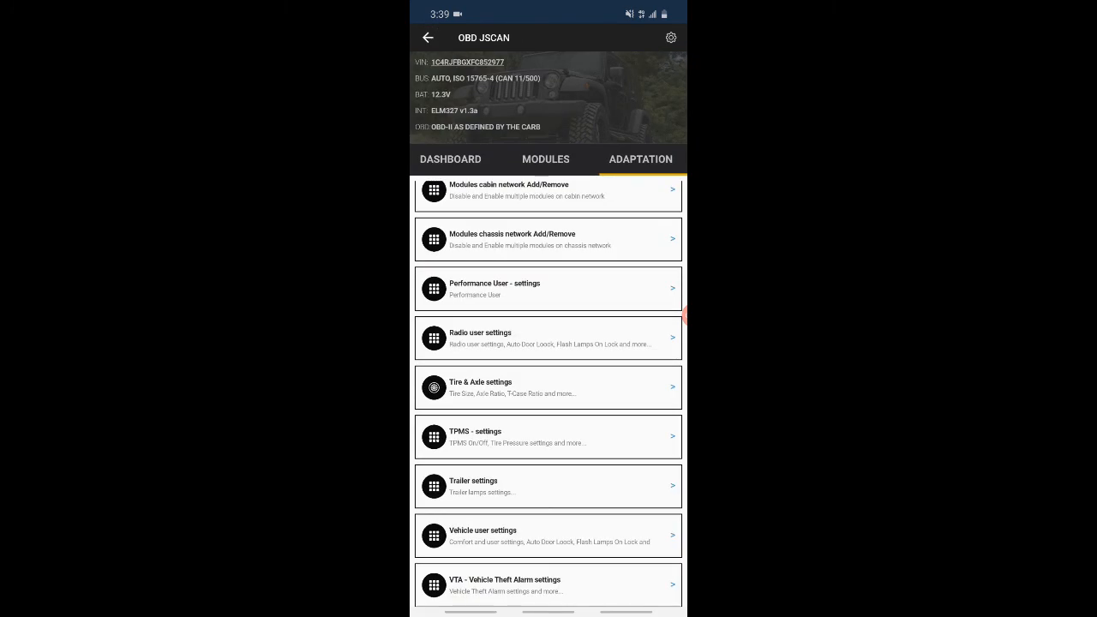